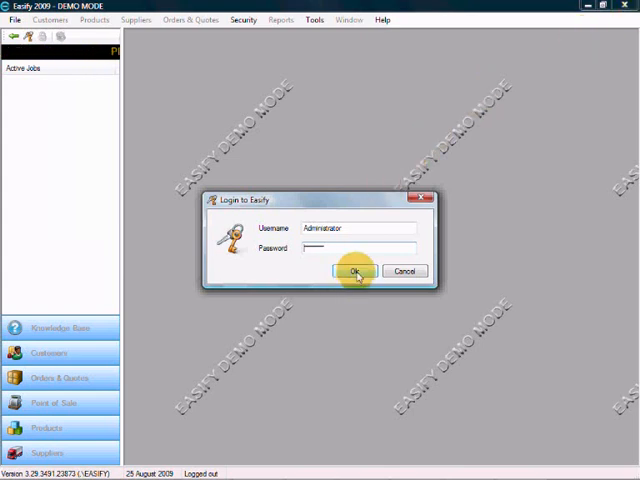
# Log in to Easify as Administrator with the entered password
pyautogui.click(355, 271)
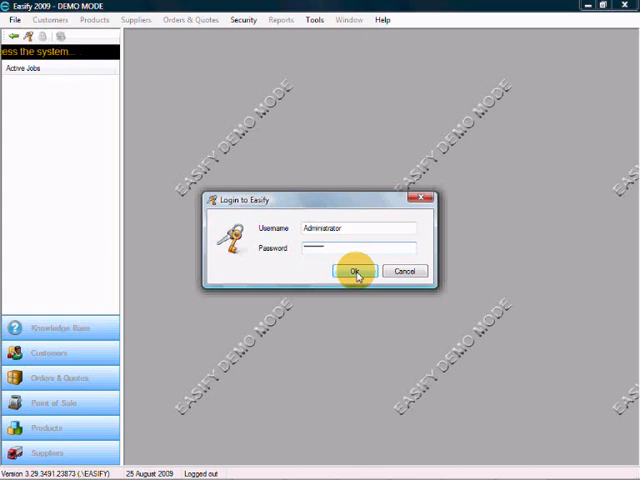
pyautogui.click(353, 271)
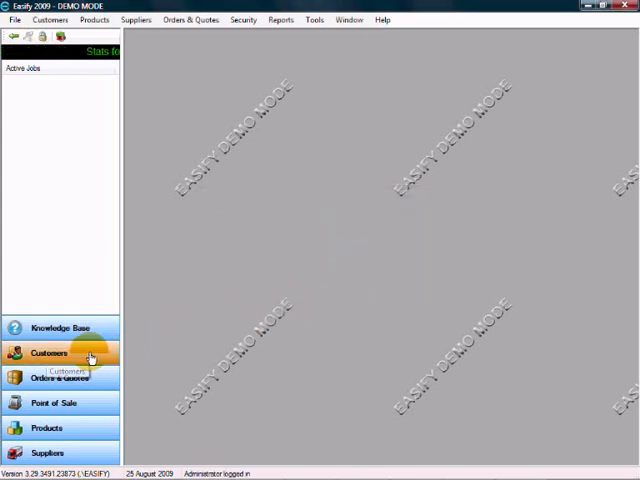
# View the Customers, Products and Orders & Quotes lists, then start a new Point of Sale sale
pyautogui.click(47, 353)
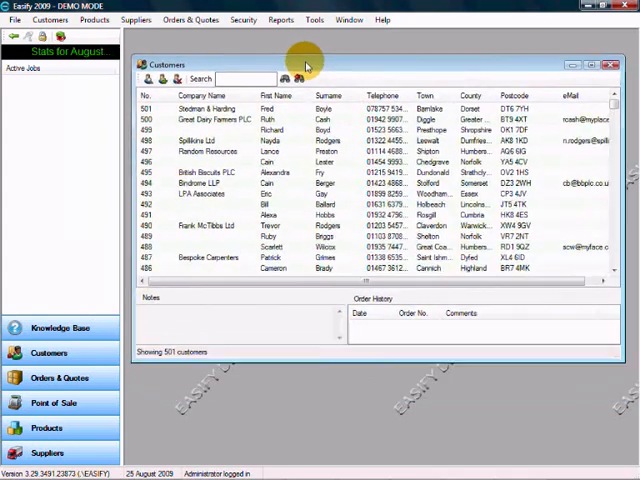
pyautogui.click(46, 428)
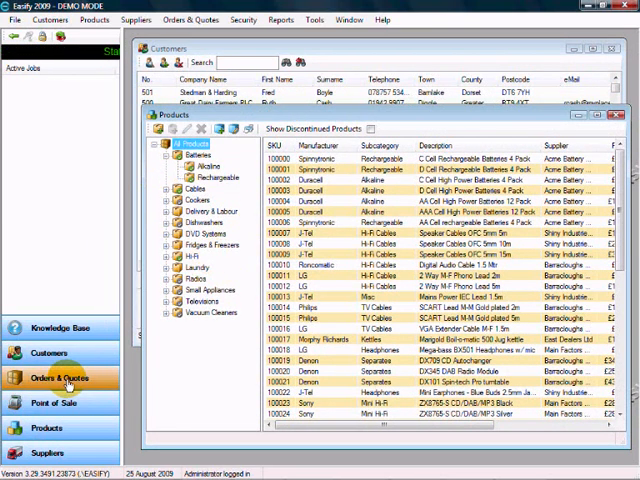
pyautogui.click(60, 378)
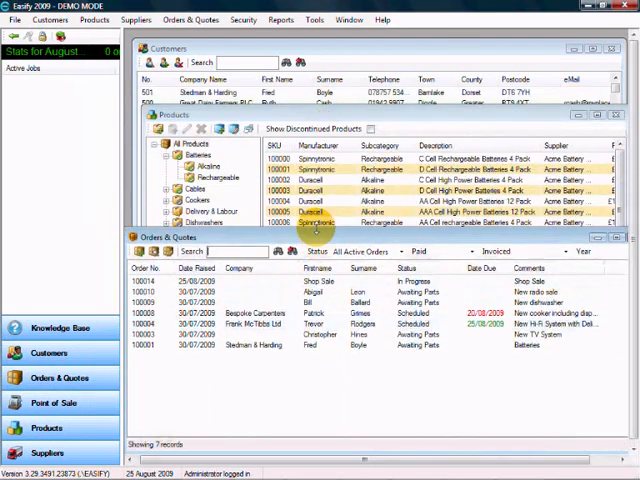
pyautogui.click(48, 402)
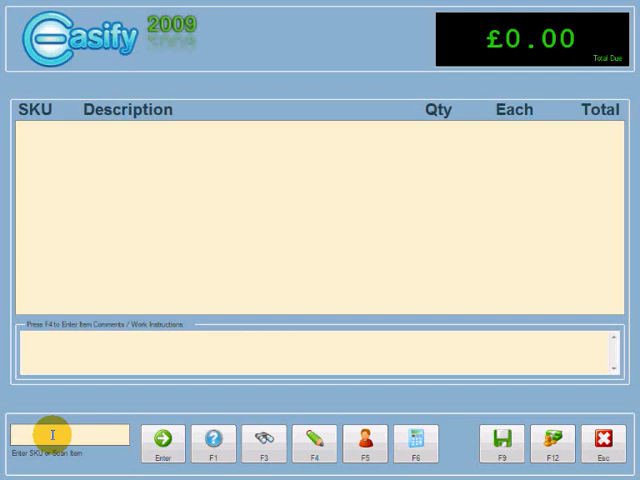
# Add the microwave (SKU 100028) and the 50" MegaBright TV to the sale
pyautogui.write('1')
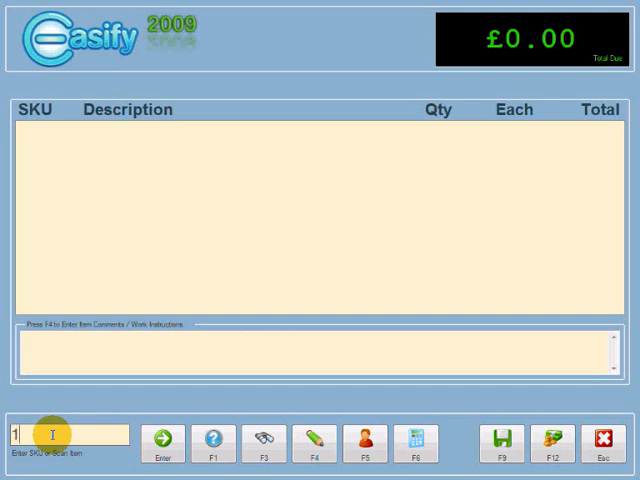
pyautogui.write('00028')
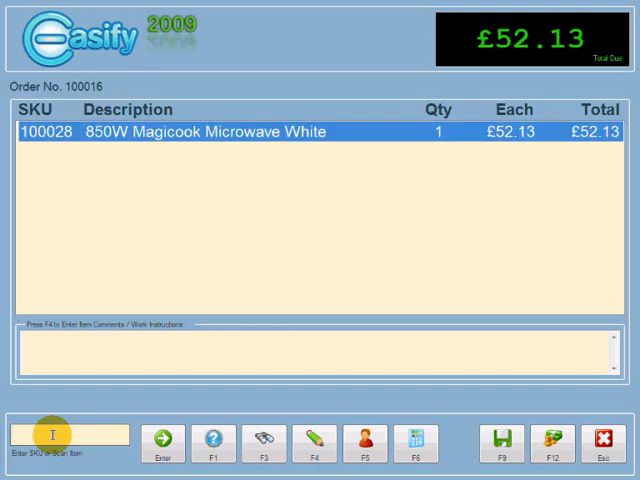
pyautogui.click(264, 443)
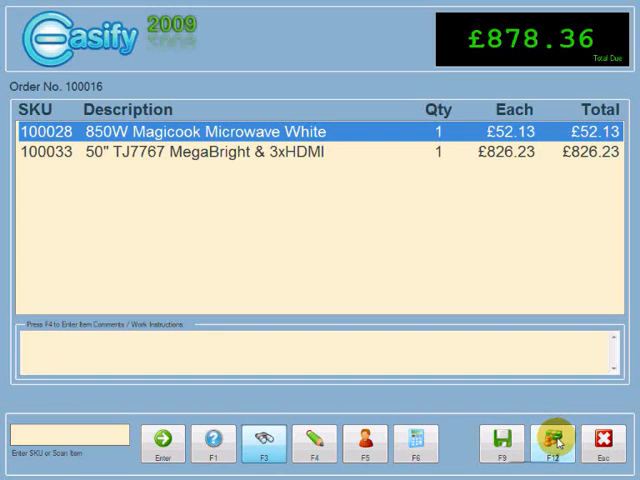
# Pay the £878.36 total with £900.00 cash
pyautogui.click(552, 440)
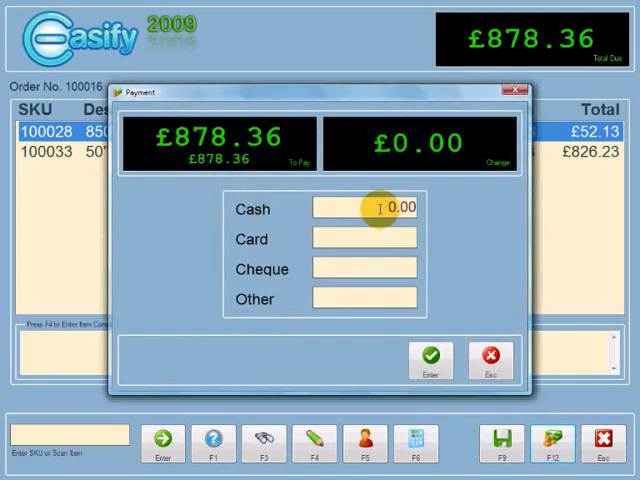
pyautogui.write('900.00')
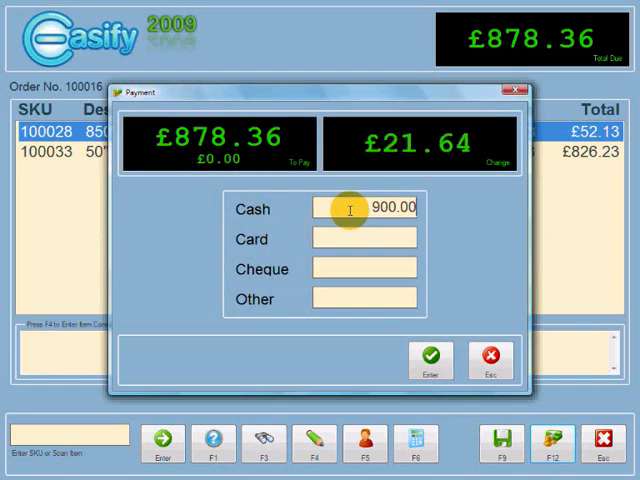
pyautogui.click(430, 358)
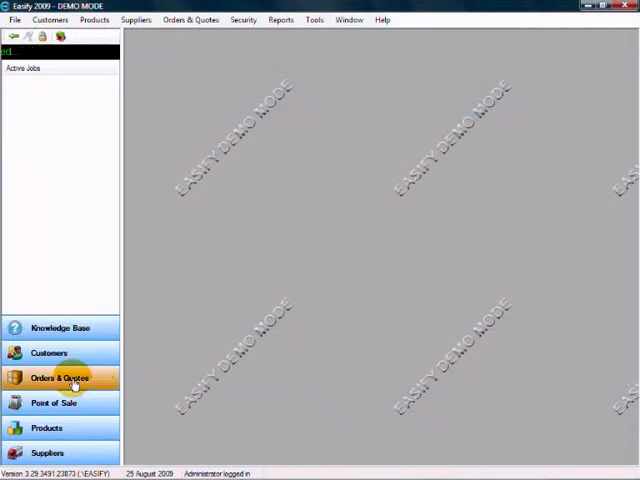
pyautogui.click(54, 378)
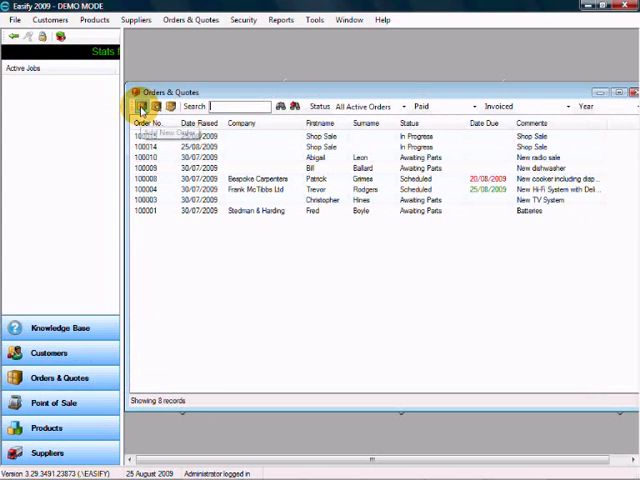
pyautogui.click(137, 107)
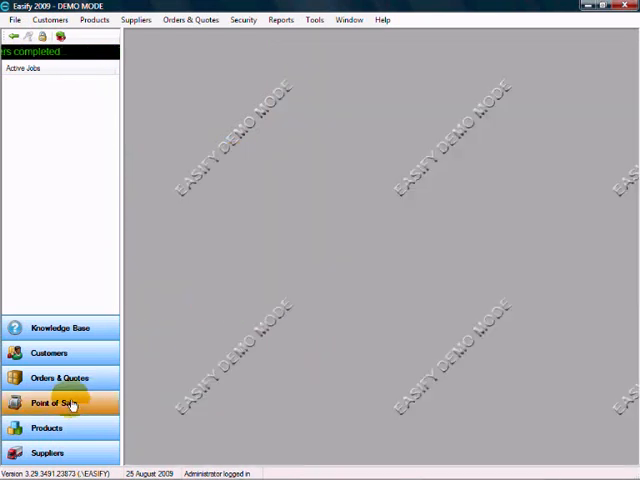
# Open the Point of Sale screen from the sidebar
pyautogui.click(58, 377)
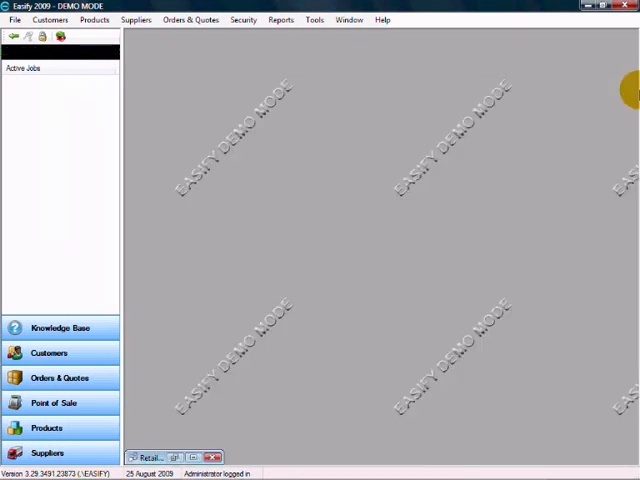
# Run the Products > Retail Price List report and scroll through it
pyautogui.click(281, 19)
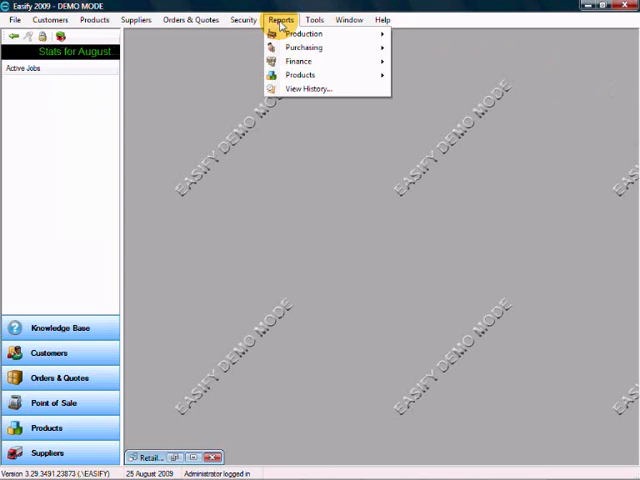
pyautogui.moveTo(303, 47)
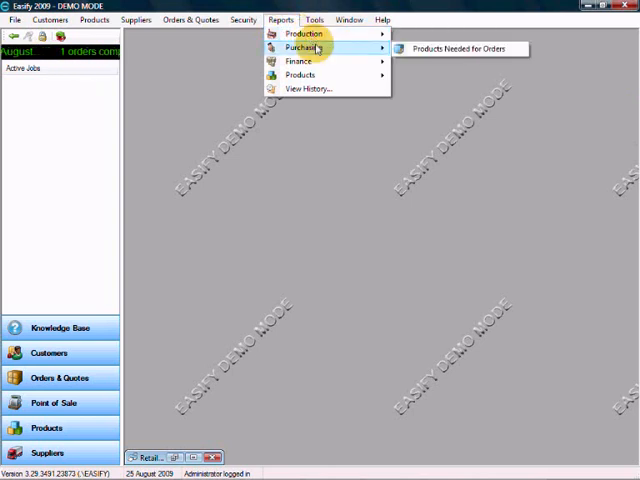
pyautogui.moveTo(300, 61)
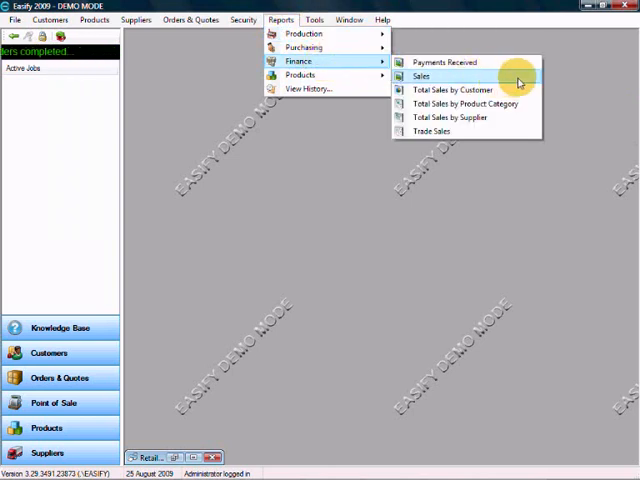
pyautogui.moveTo(519, 63)
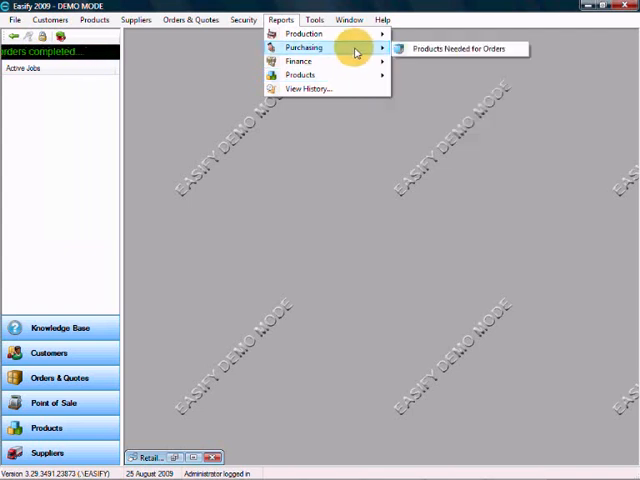
pyautogui.click(308, 283)
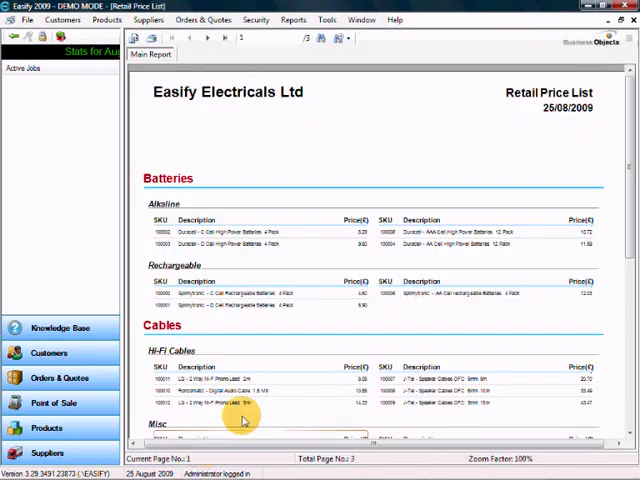
pyautogui.scroll(-3)
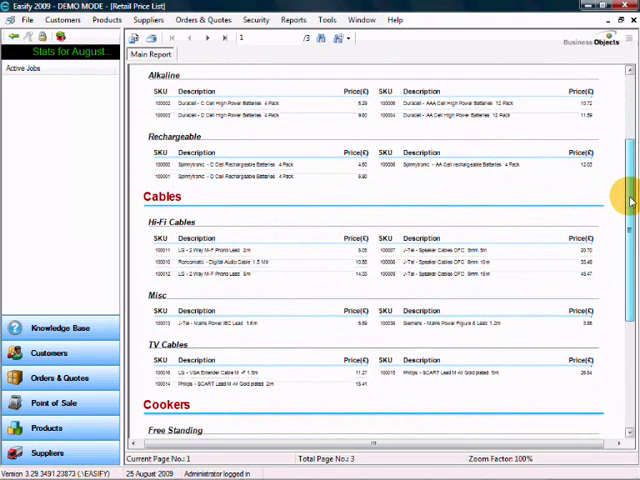